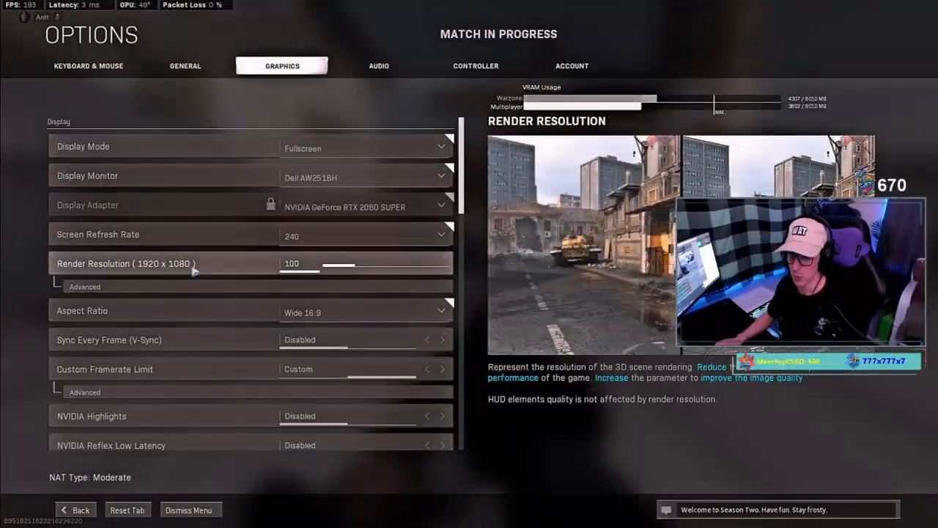
# Step: Confirm the display aspect ratio stays at Wide 16:9 in the graphics settings
pyautogui.click(85, 286)
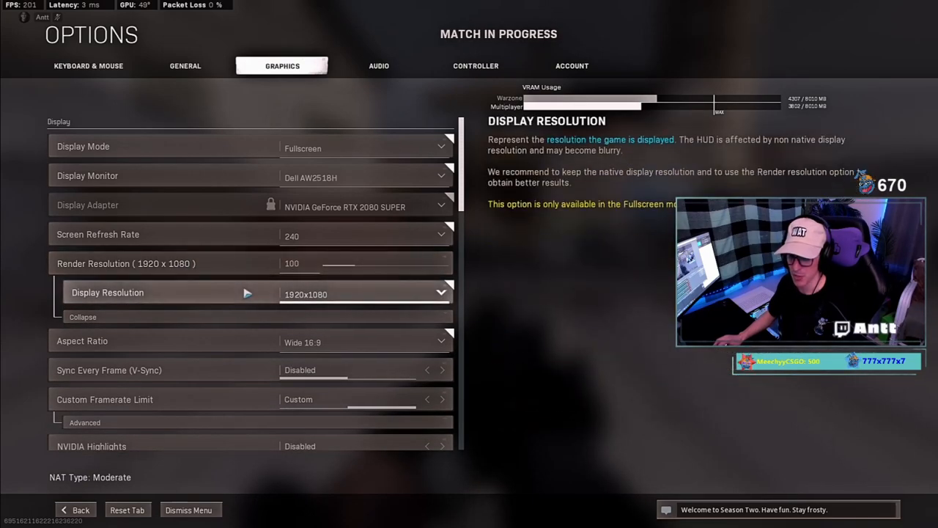
pyautogui.click(364, 293)
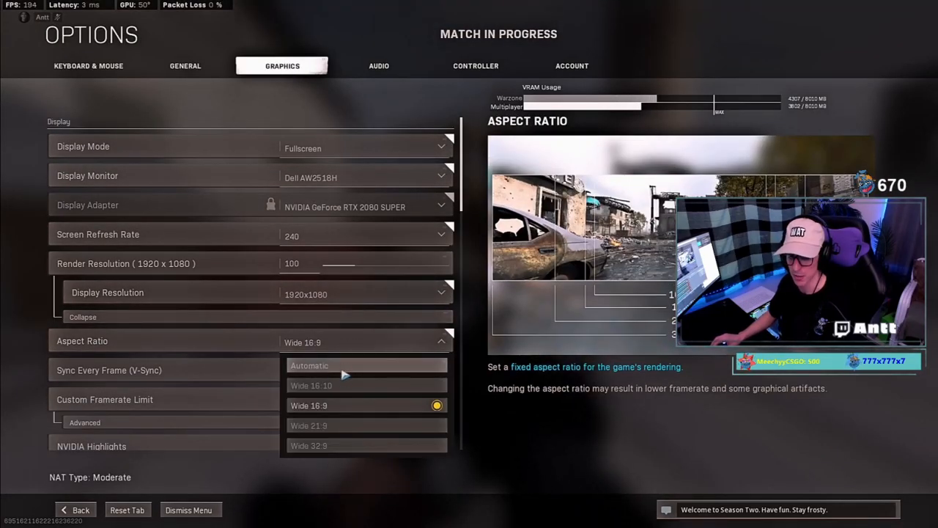
pyautogui.moveTo(359, 405)
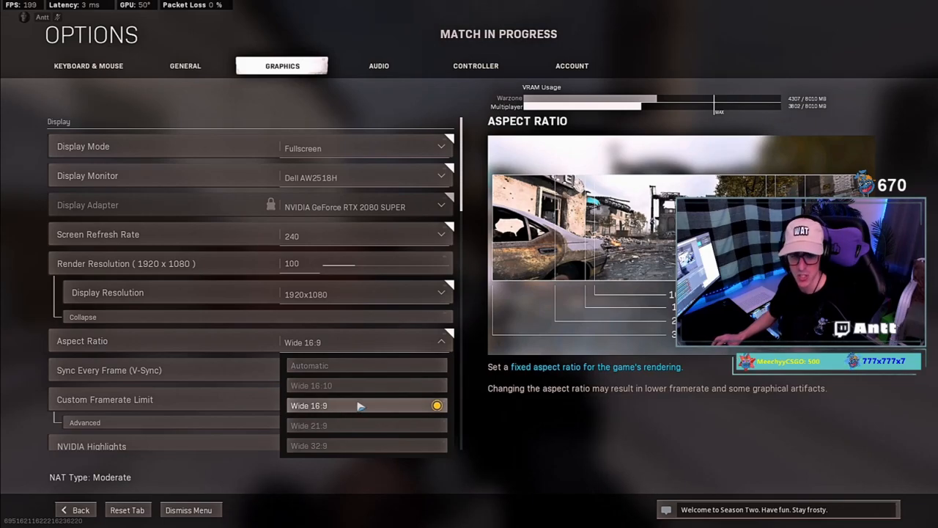
pyautogui.click(308, 405)
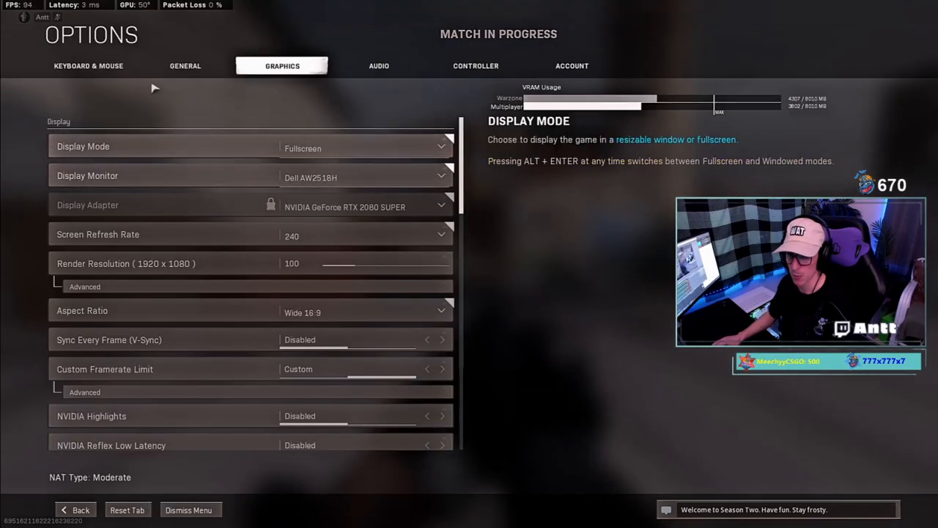
# Step: In Keyboard & Mouse settings, lower the Monitor Distance Coefficient from 1.78 to 1.33 under ADS Advanced
pyautogui.click(88, 64)
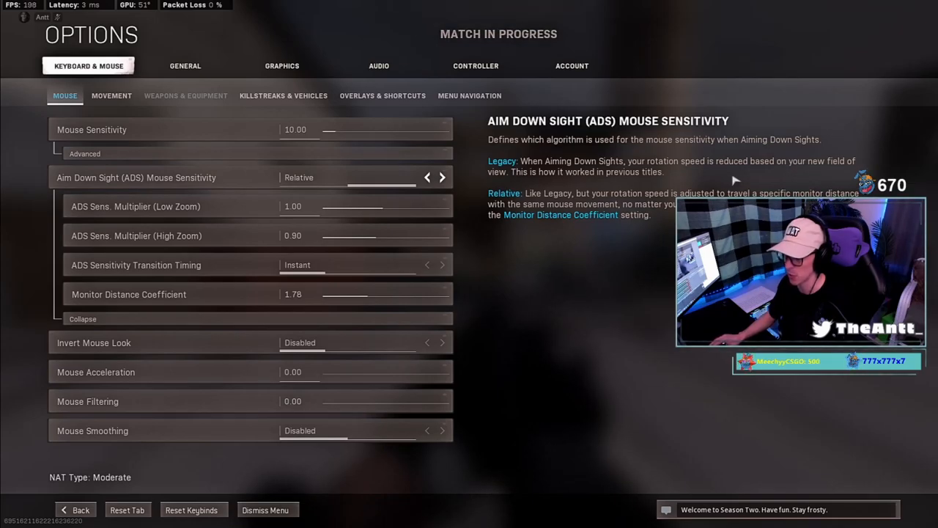
pyautogui.click(266, 511)
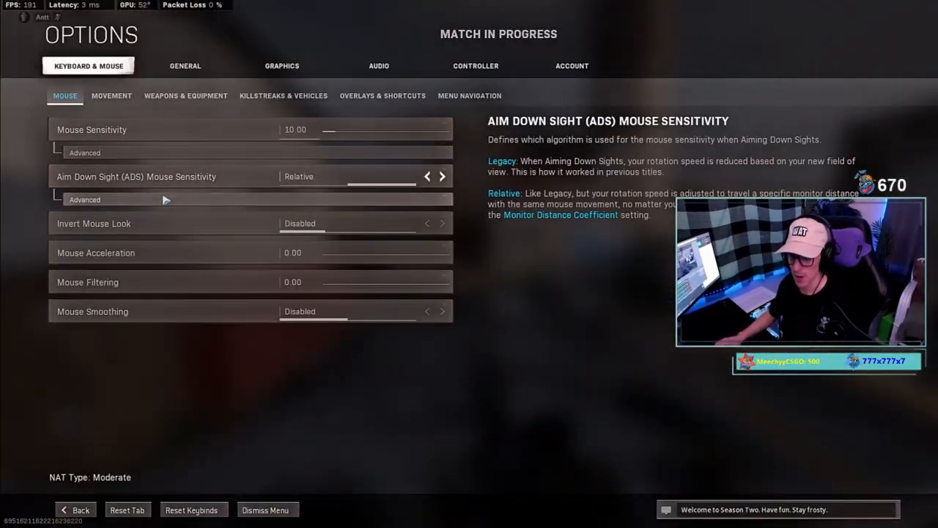
pyautogui.click(85, 199)
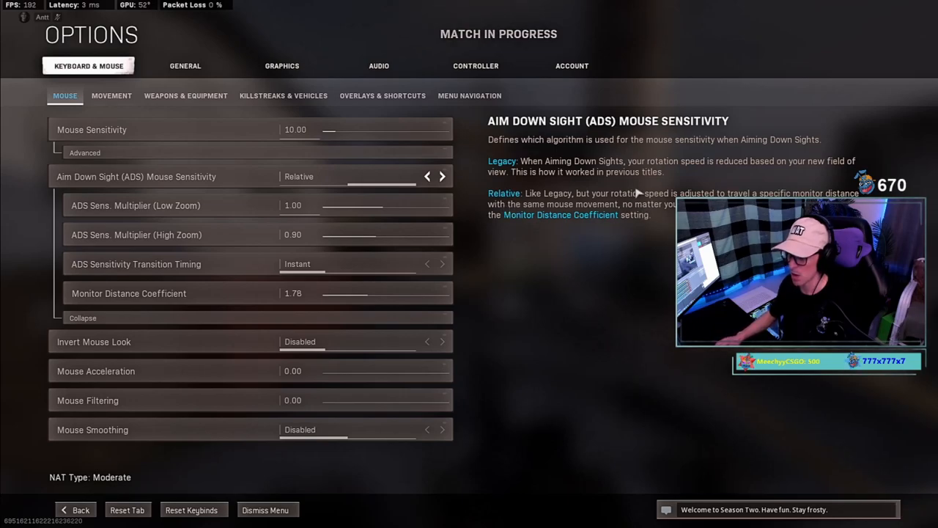
pyautogui.moveTo(364, 179)
pyautogui.write('1.33')
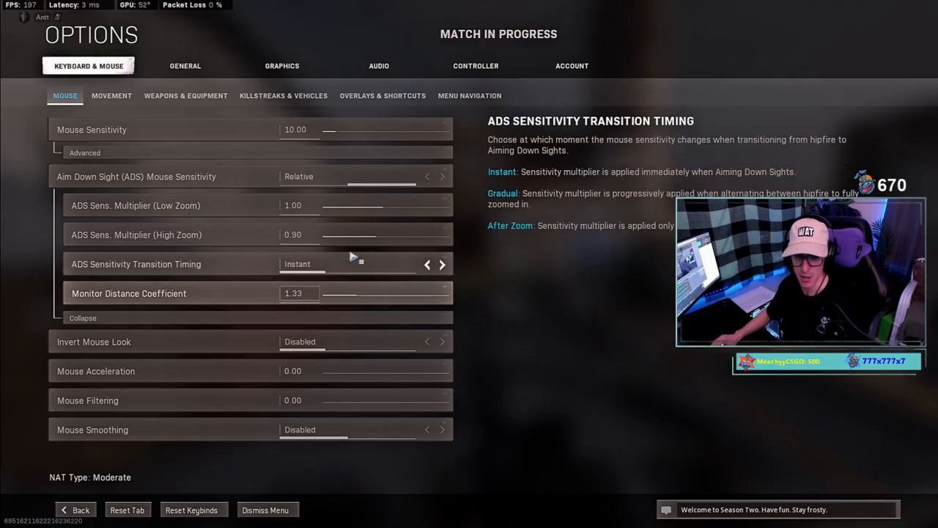
pyautogui.click(264, 510)
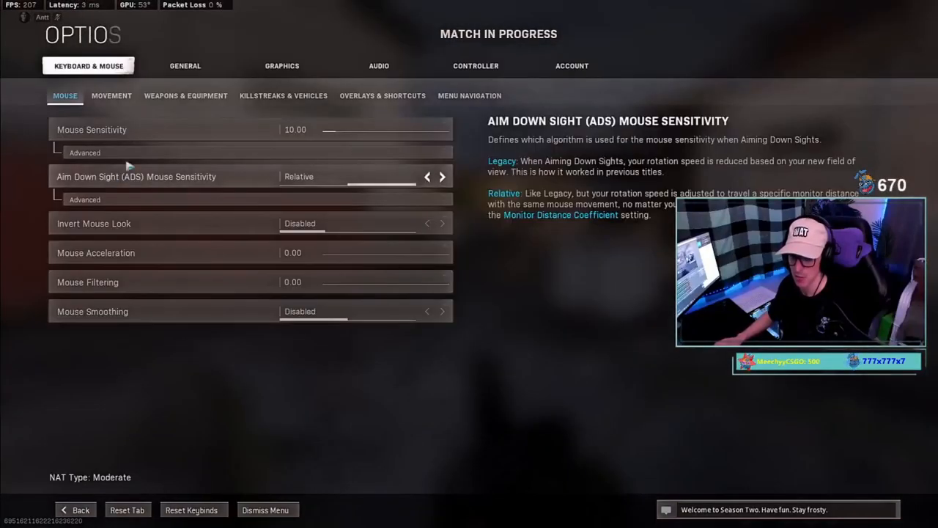
pyautogui.click(281, 64)
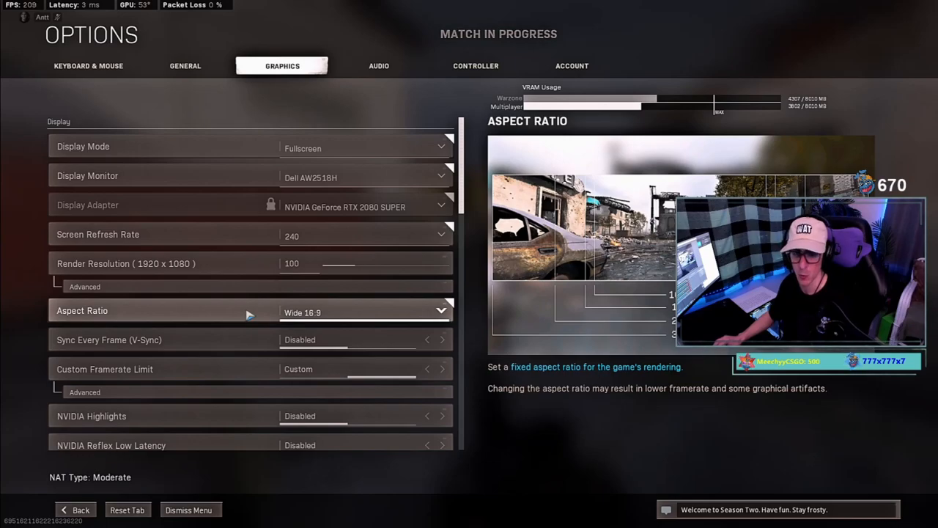
pyautogui.click(88, 65)
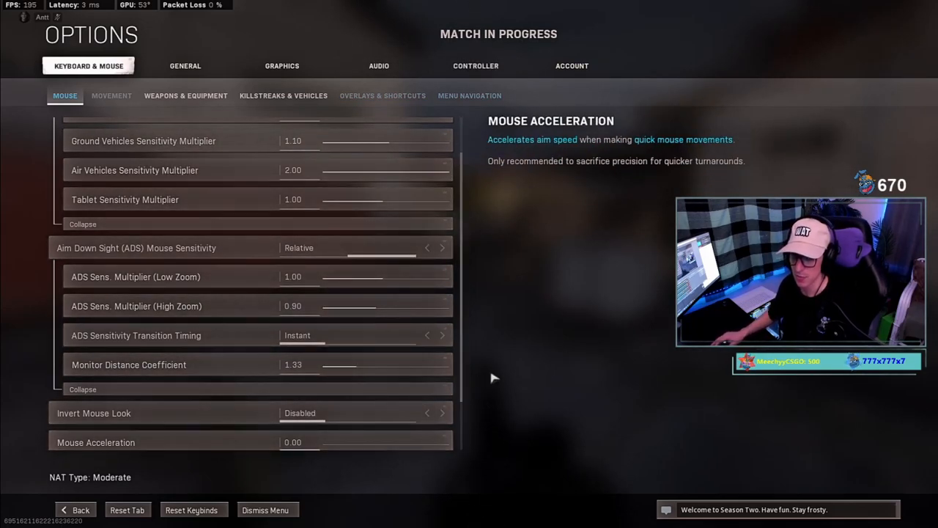
pyautogui.click(129, 363)
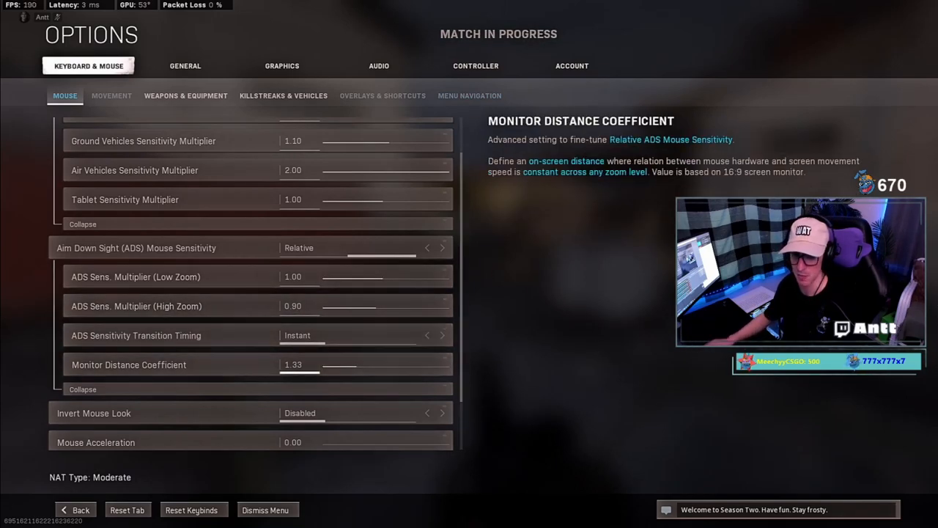
pyautogui.click(282, 64)
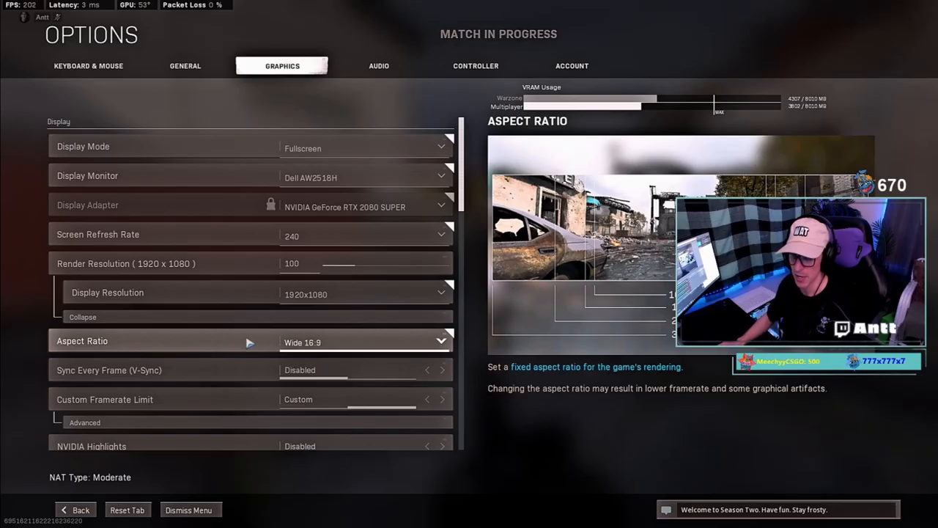
pyautogui.click(80, 510)
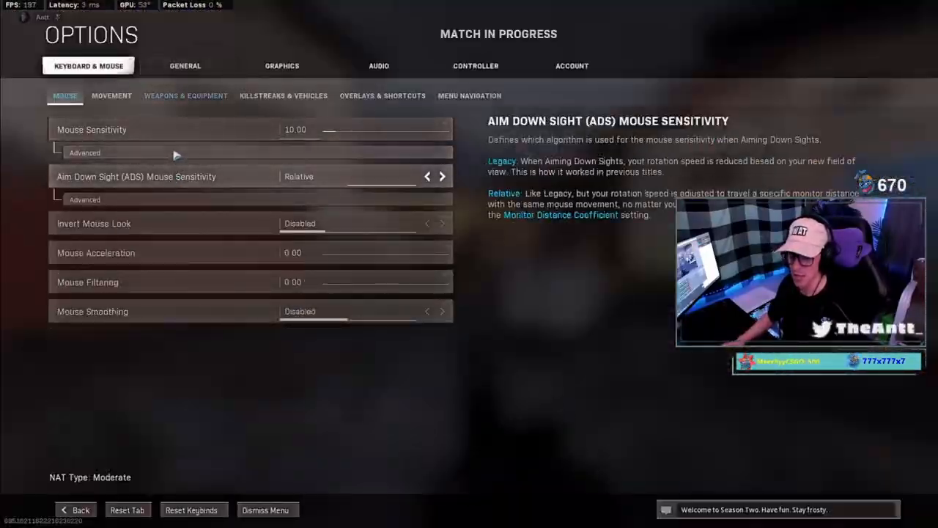
# Step: Set the Monitor Distance Coefficient to 1.78 in the ADS Advanced settings
pyautogui.click(265, 510)
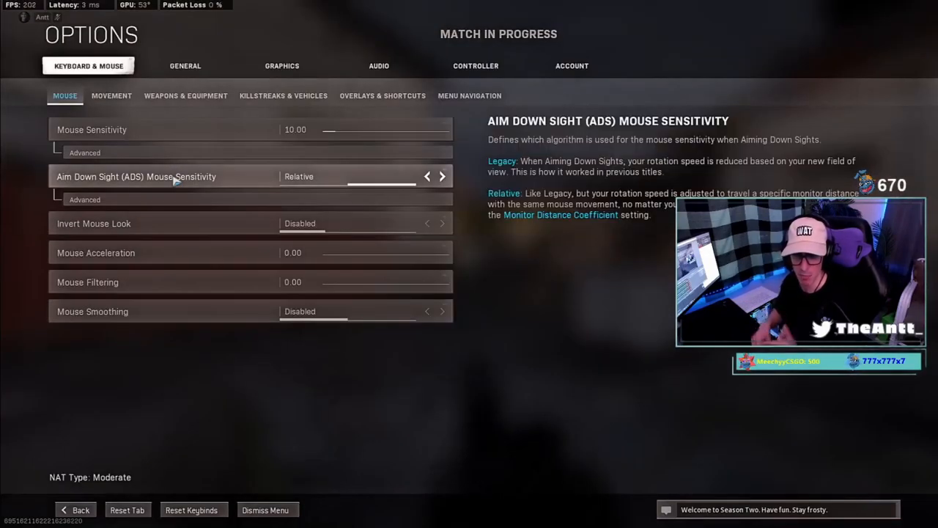
pyautogui.click(85, 152)
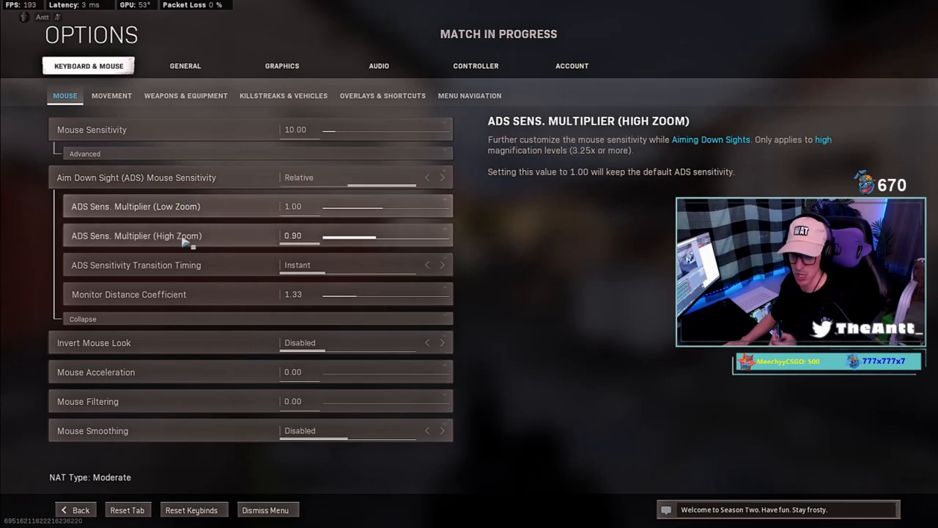
pyautogui.click(299, 235)
pyautogui.write('1.78')
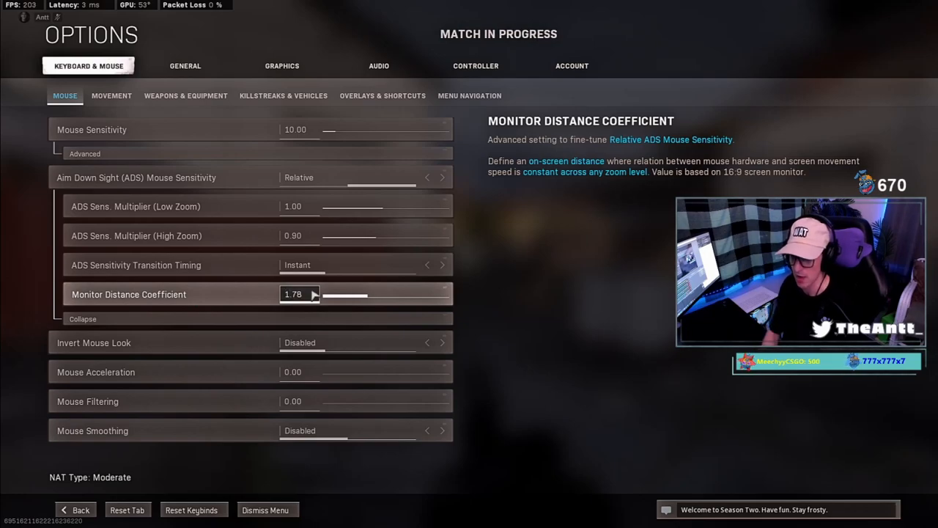
# Step: Check the aspect ratio under Graphics, then leave the options back into the match
pyautogui.click(281, 64)
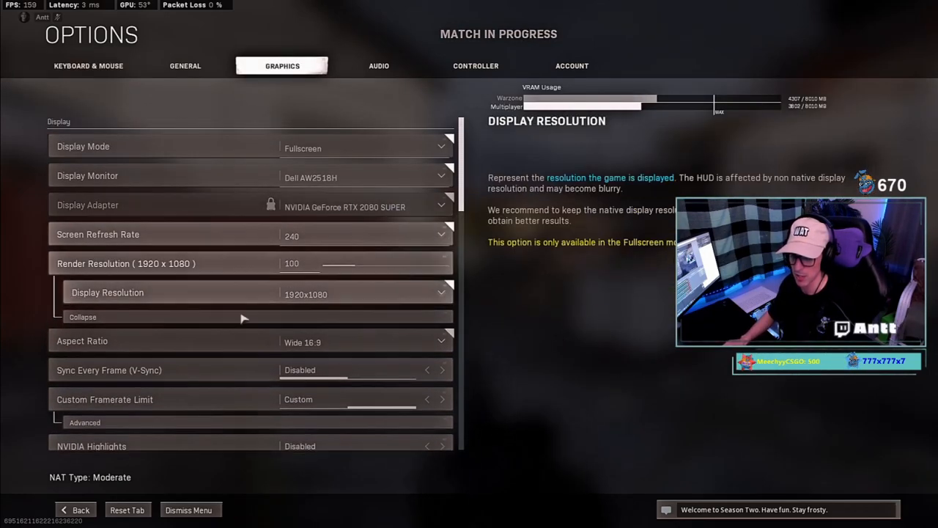
pyautogui.click(88, 65)
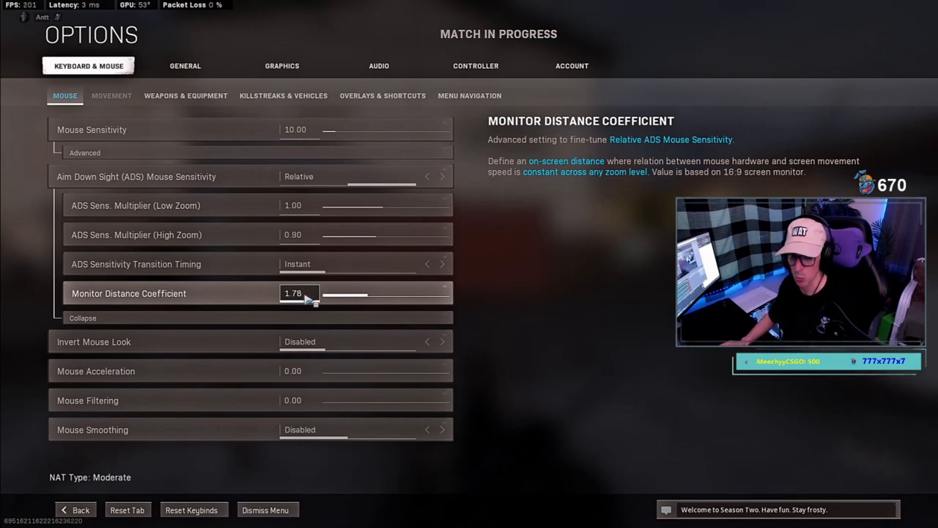
pyautogui.click(264, 510)
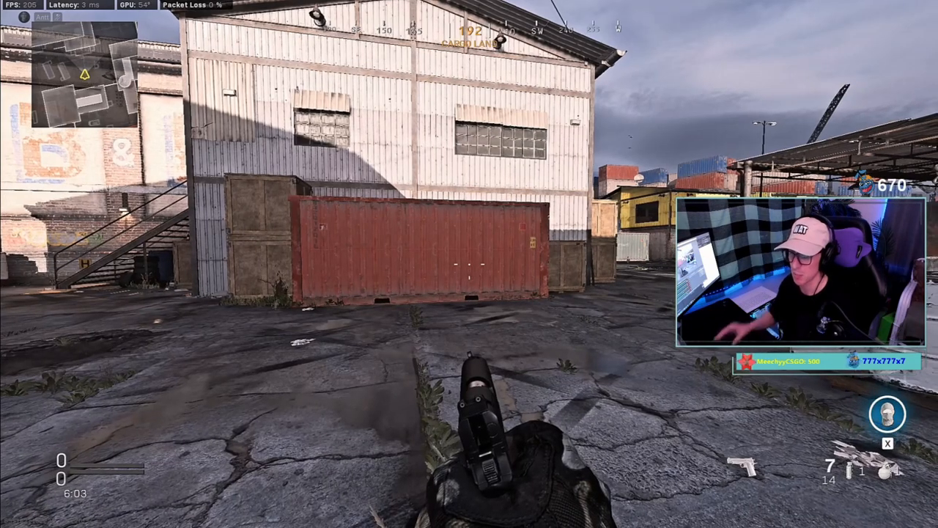